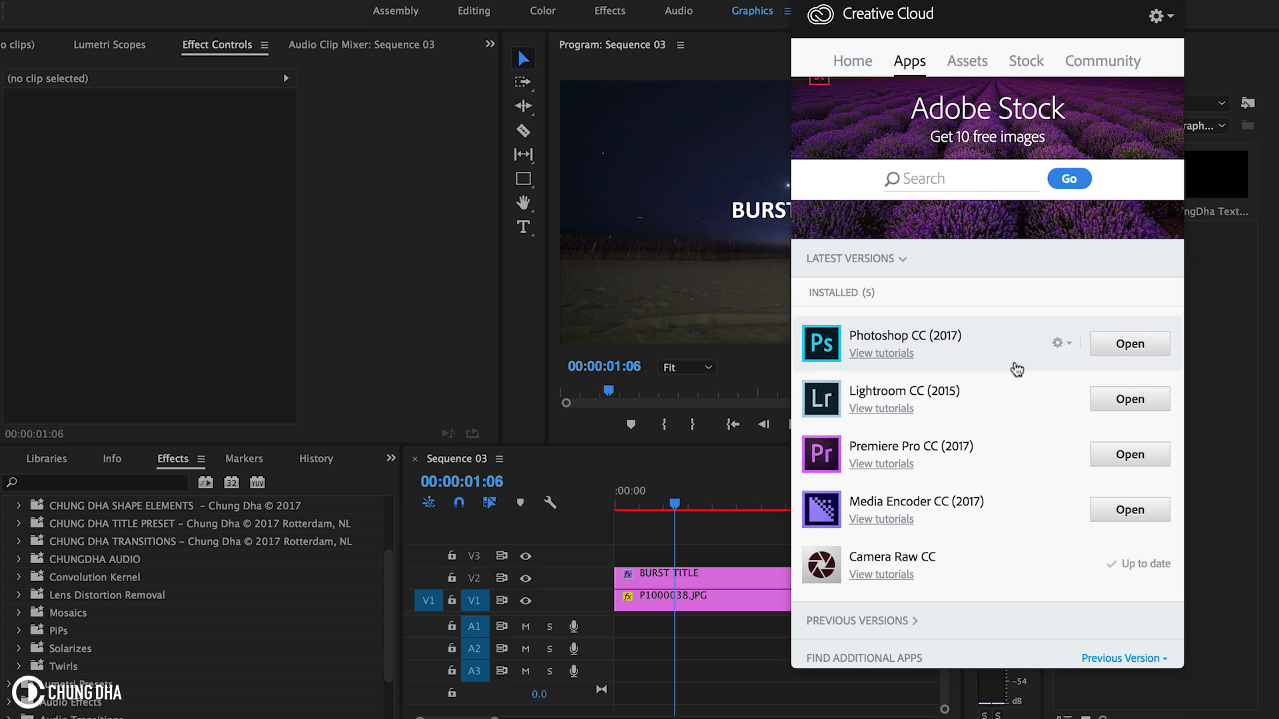
- Dismiss the Creative Cloud apps list after confirming Premiere Pro CC 2017 is up to date
scroll("down", 3)
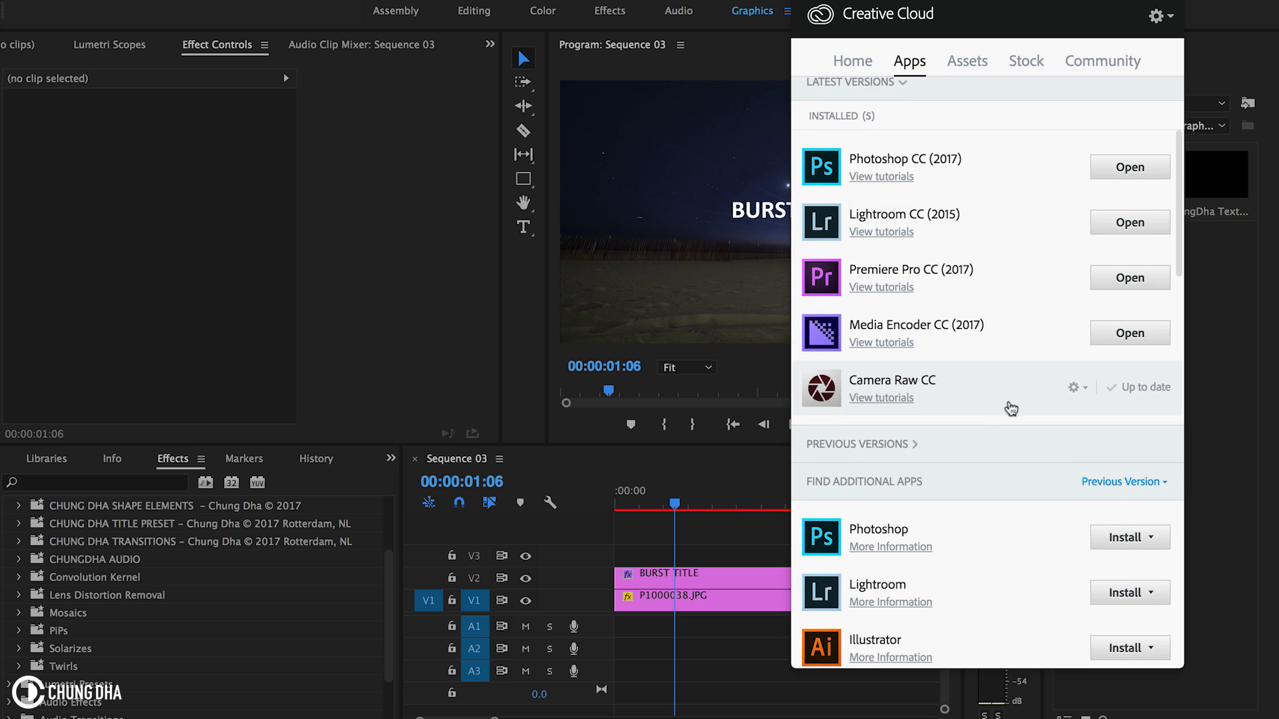
left_click(692, 586)
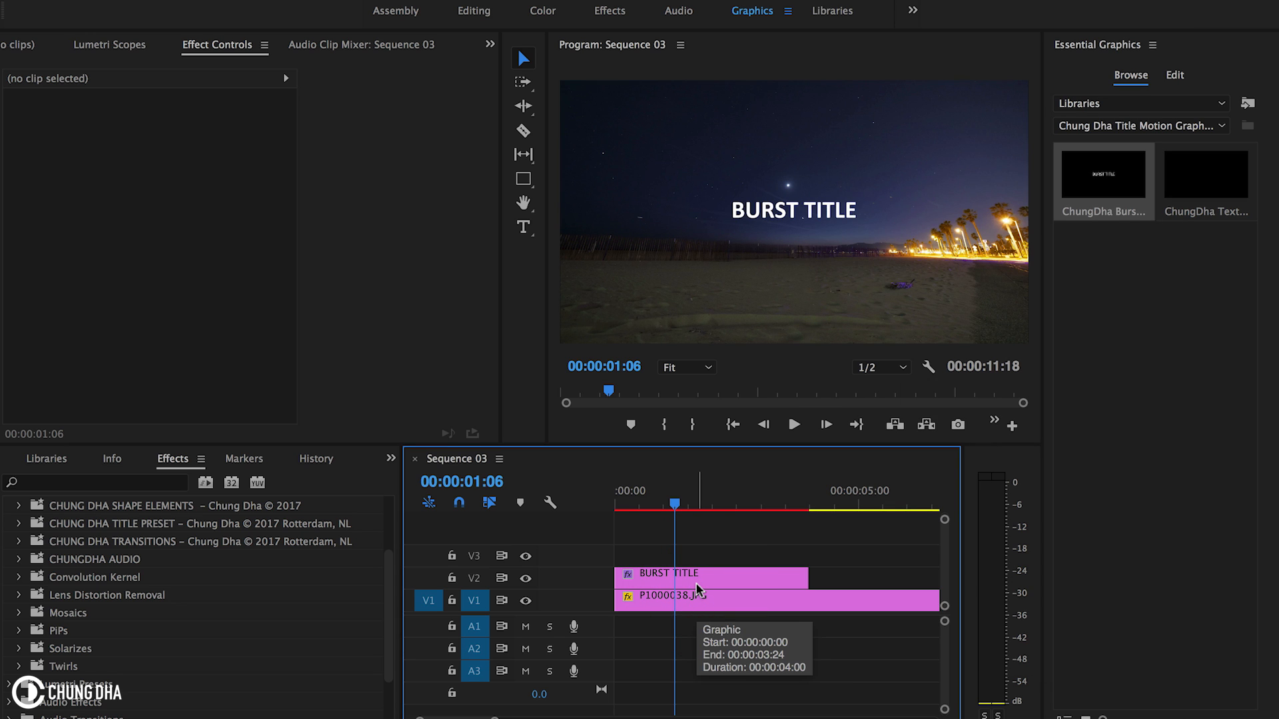
mouse_move(798, 496)
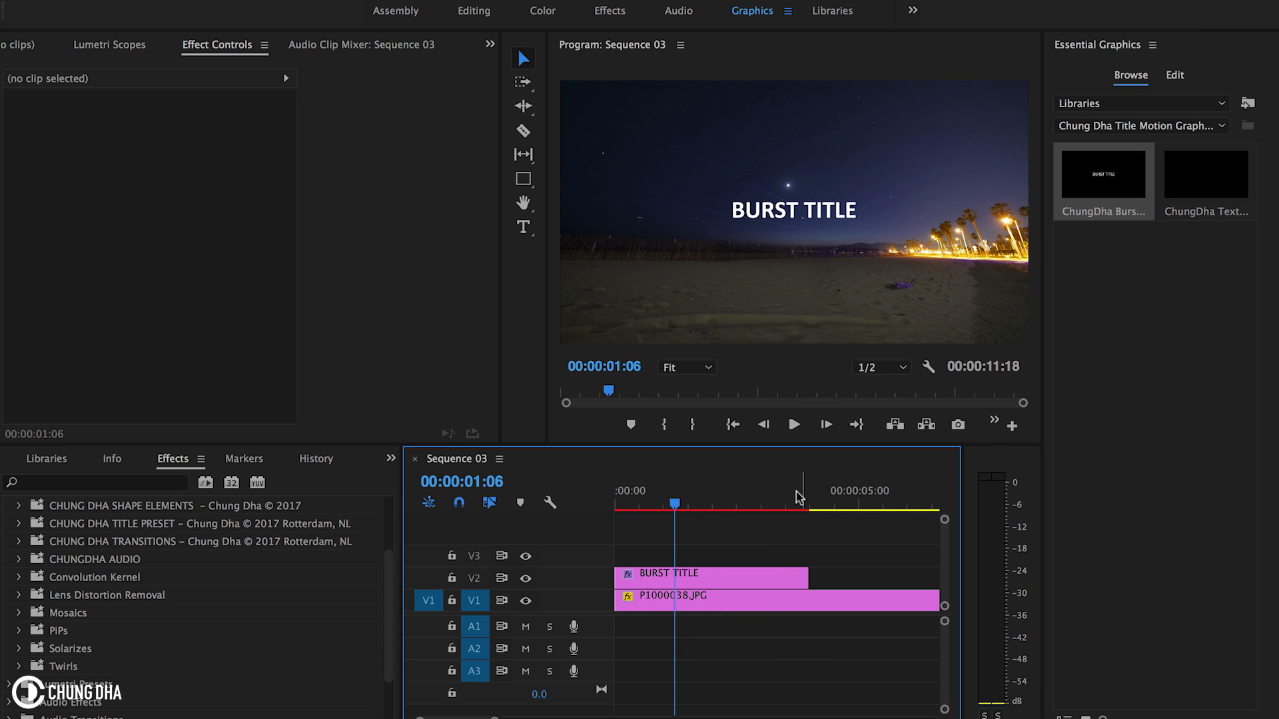
- Select the BURST TITLE clip on V2 and its text layer in Essential Graphics Edit
left_click(710, 573)
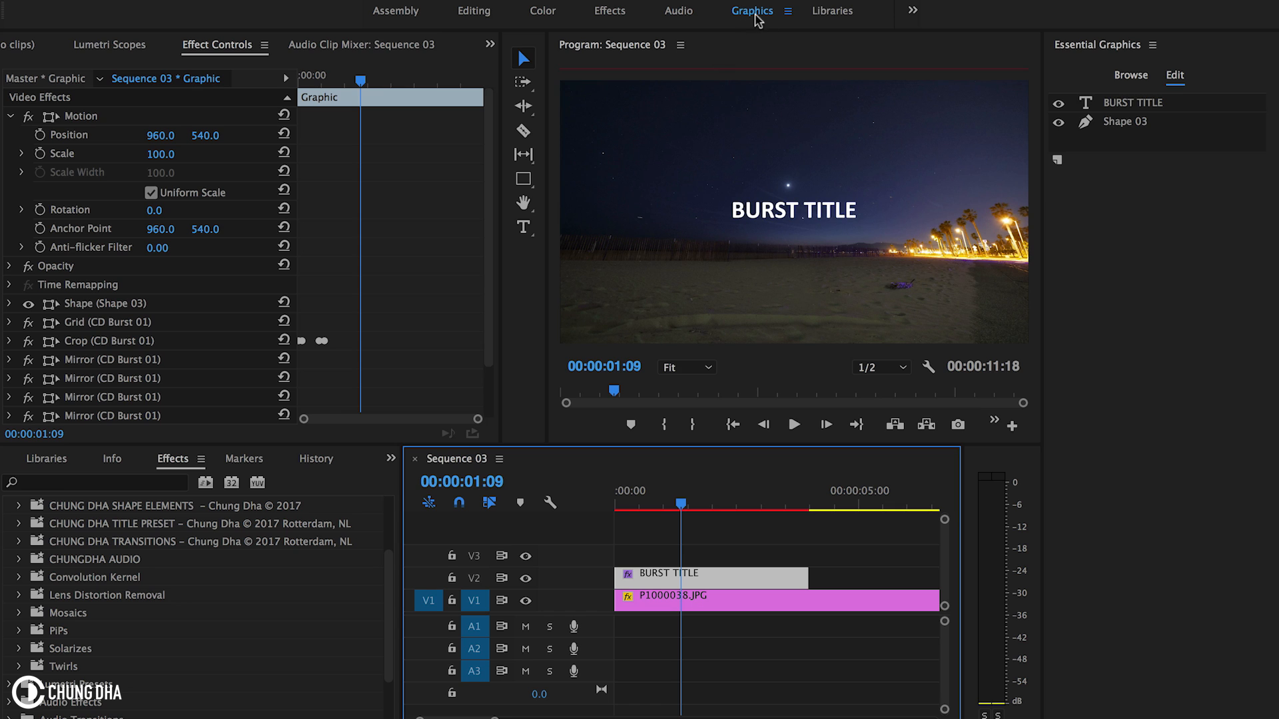
mouse_move(1088, 55)
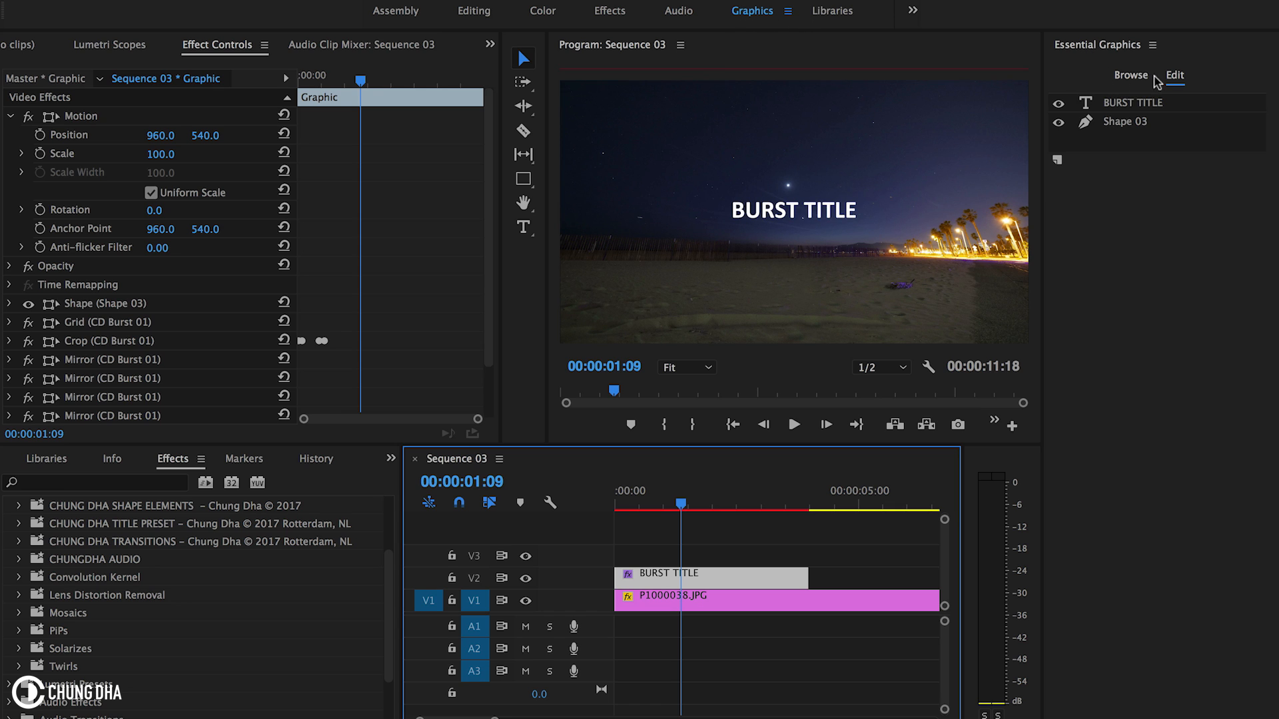
left_click(1132, 102)
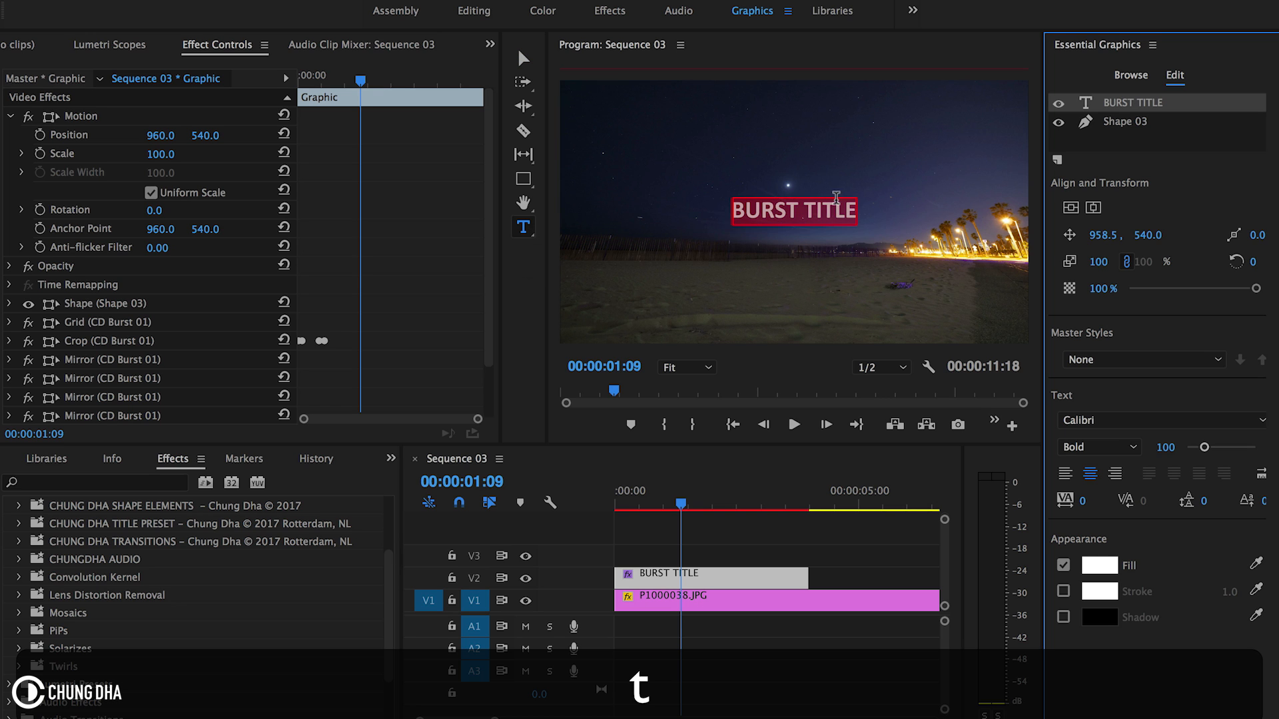
- Replace the word BURST with Chung Dha so the title reads "Chung Dha TITLE"
left_click(795, 210)
type("C")
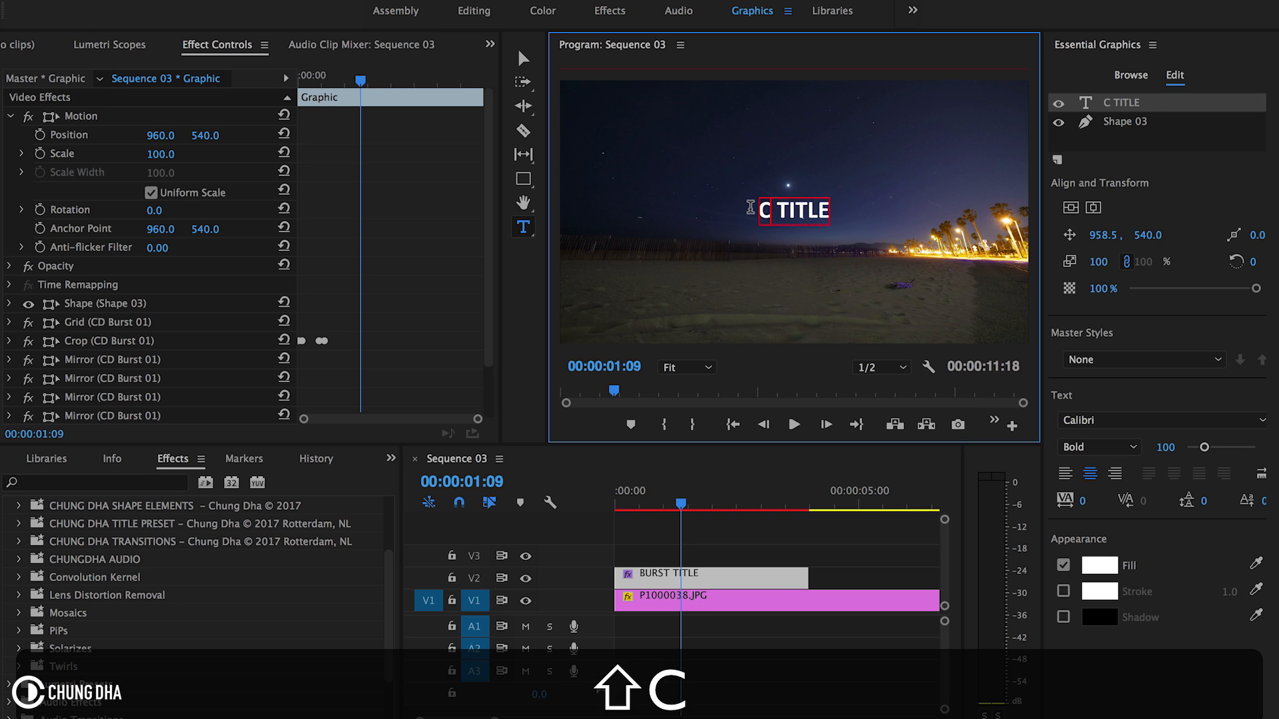
type("hung Dha")
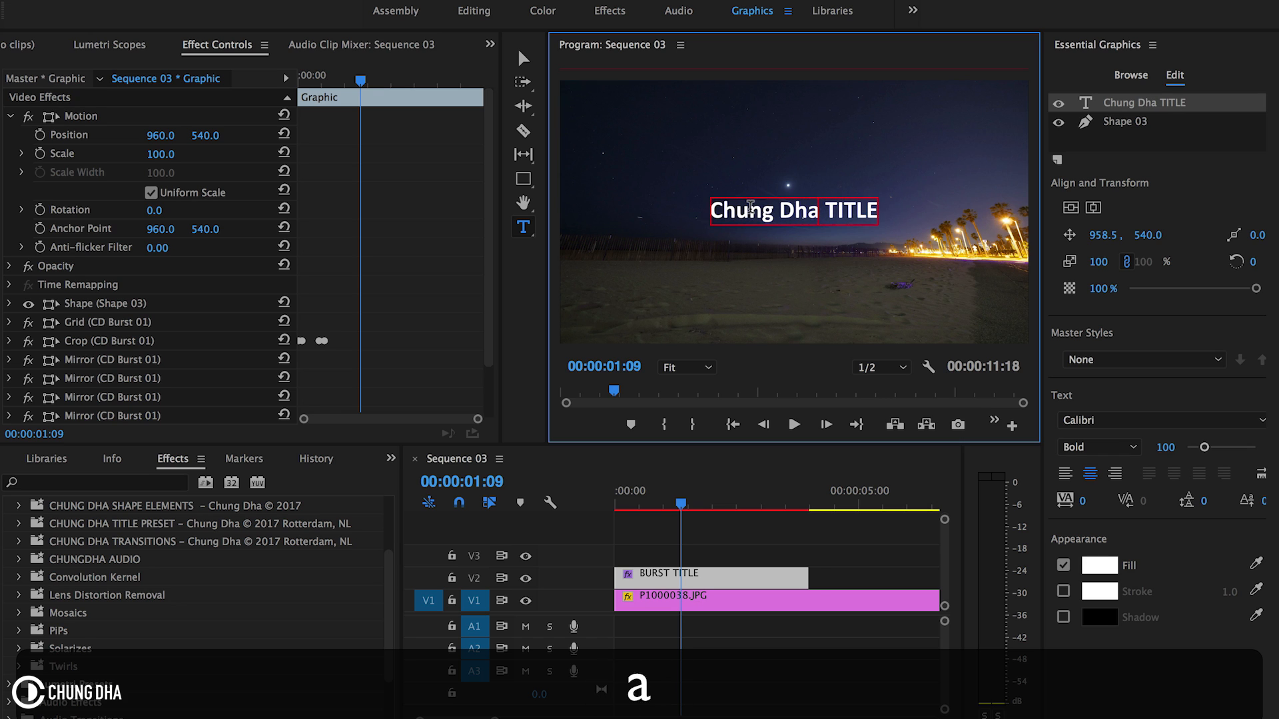
left_click(522, 57)
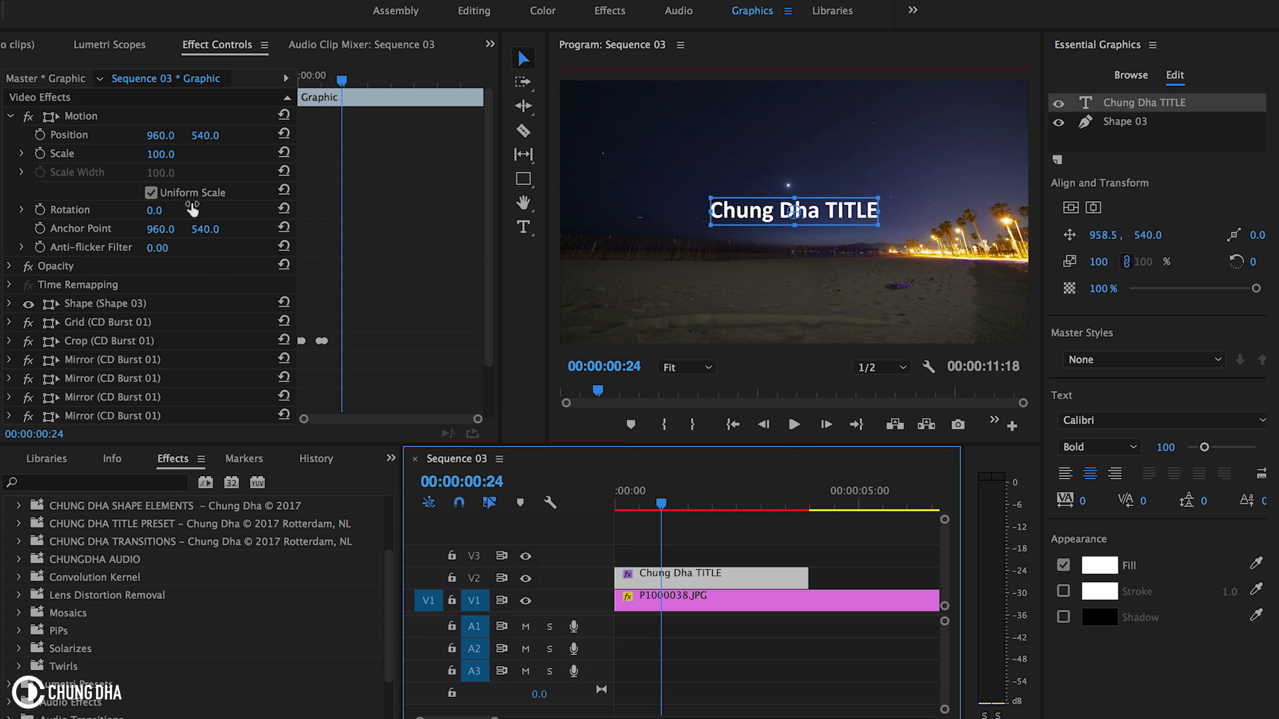
scroll("down", 3)
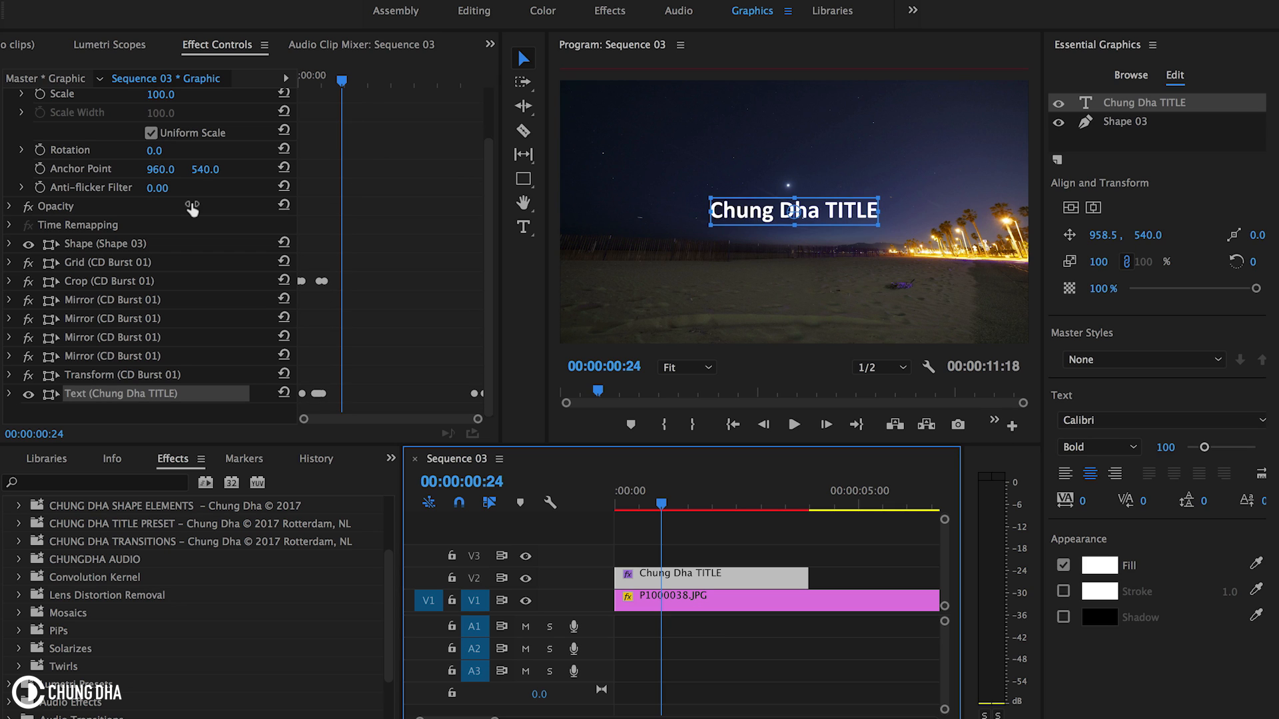
mouse_move(122, 344)
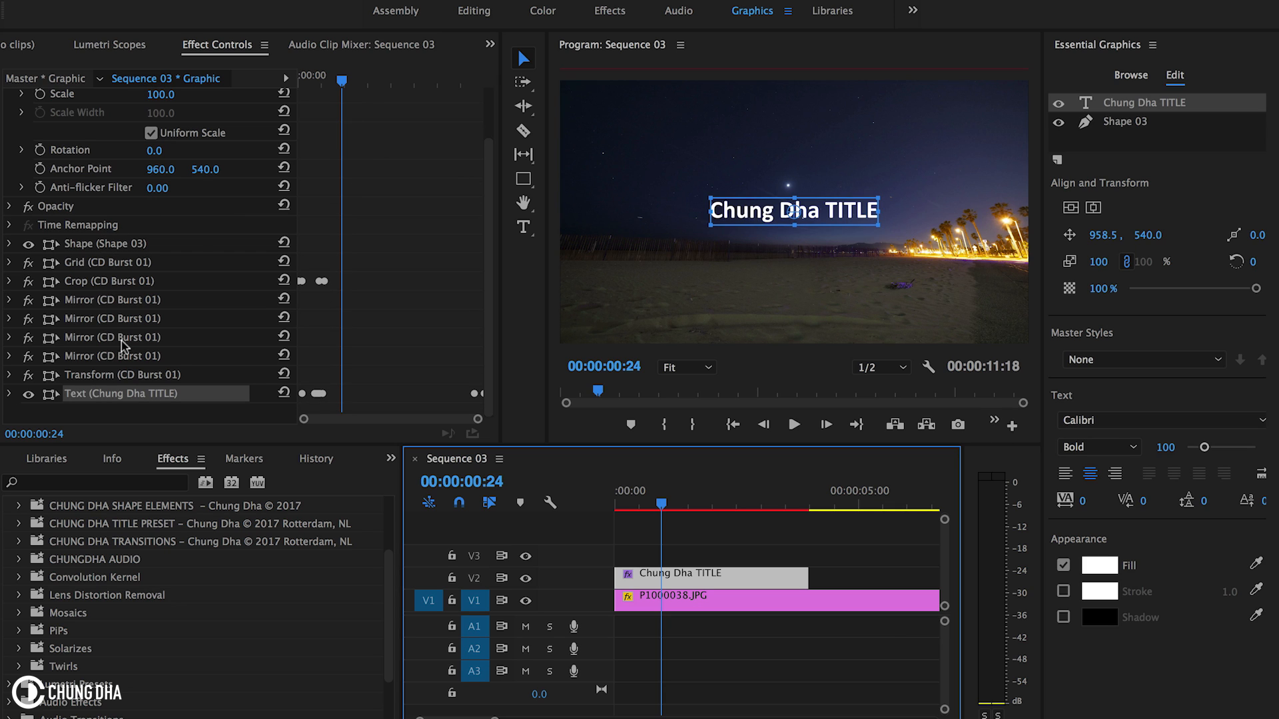
mouse_move(214, 427)
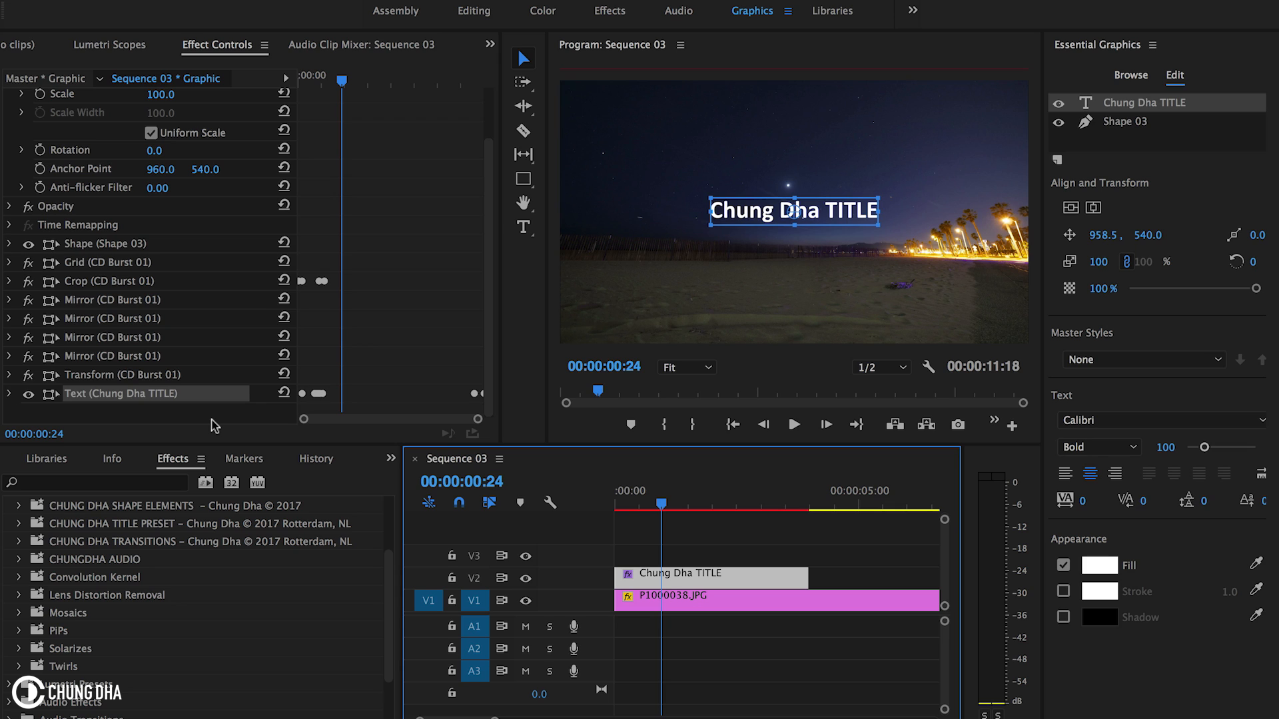
mouse_move(482, 409)
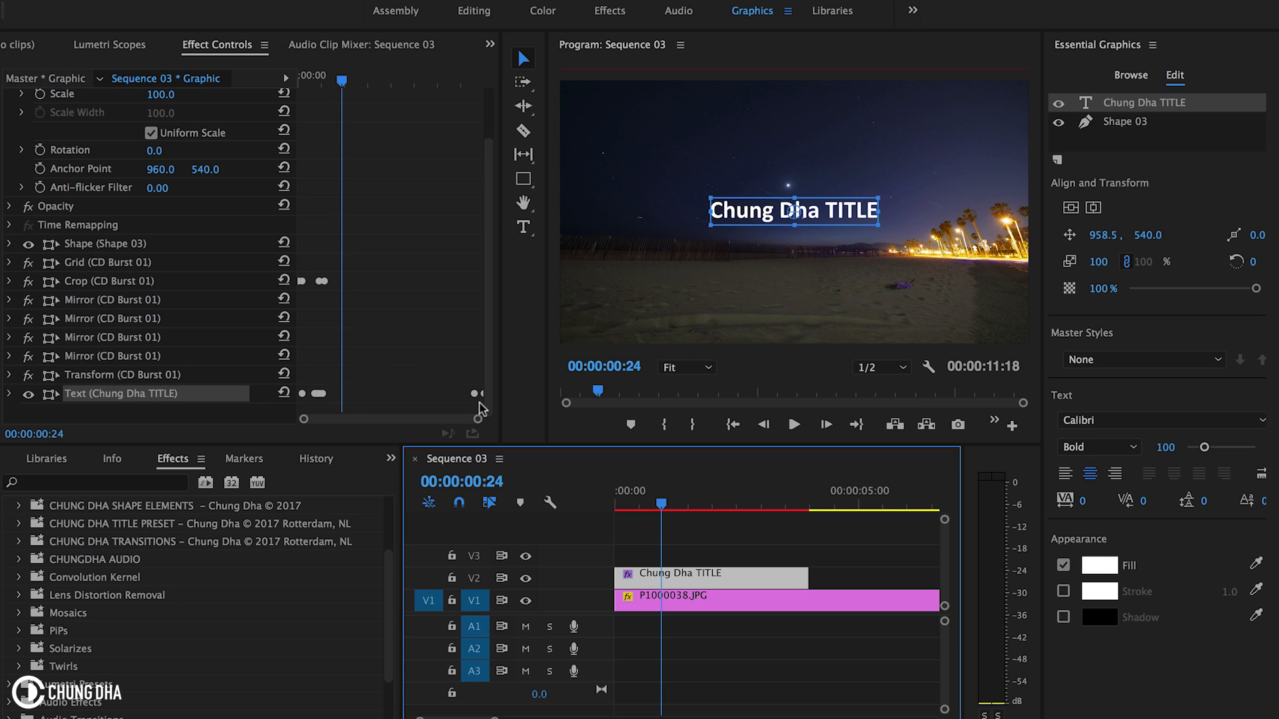
mouse_move(260, 261)
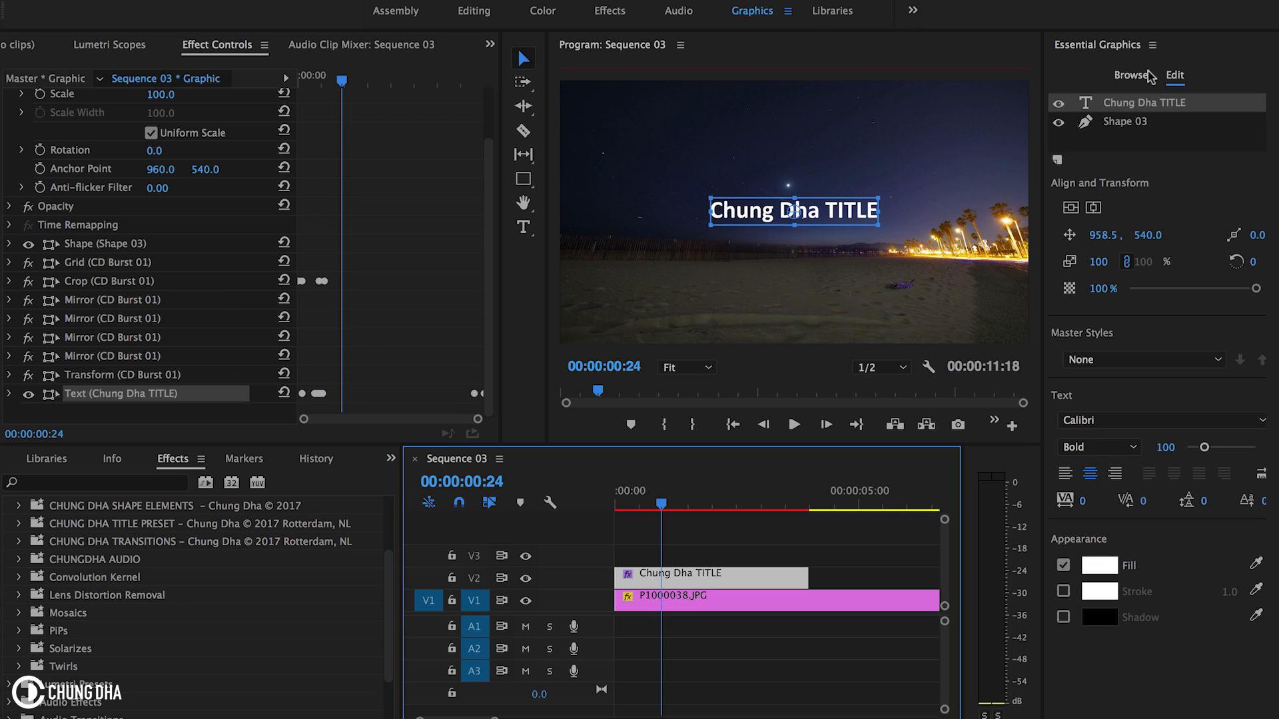
- Give the Shape 03 burst layer a yellow fill instead of red
left_click(1124, 121)
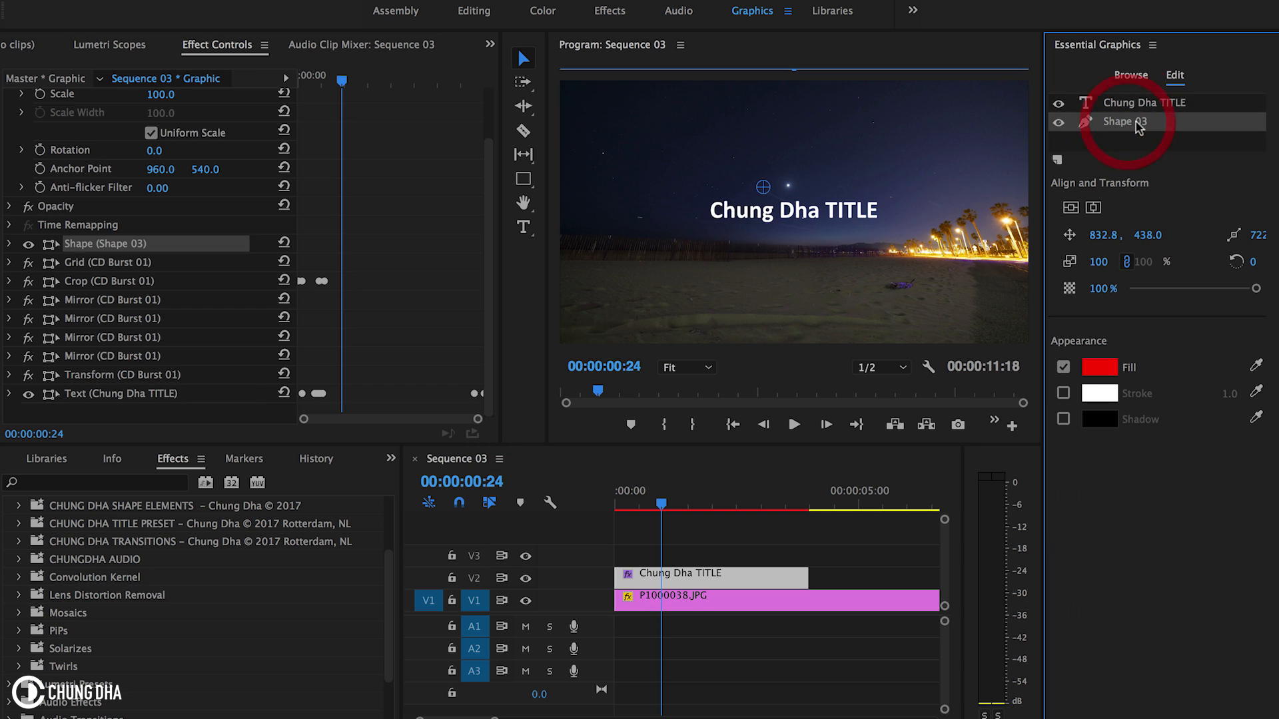
left_click(1099, 368)
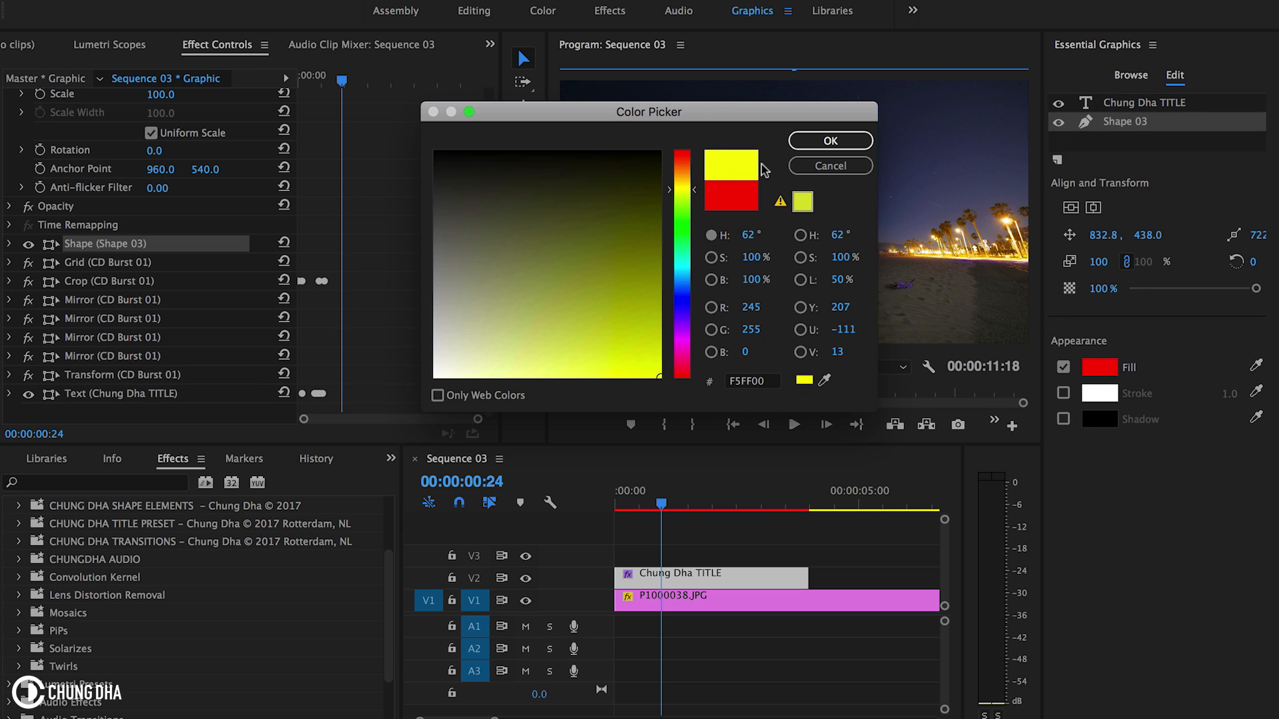
left_click(829, 140)
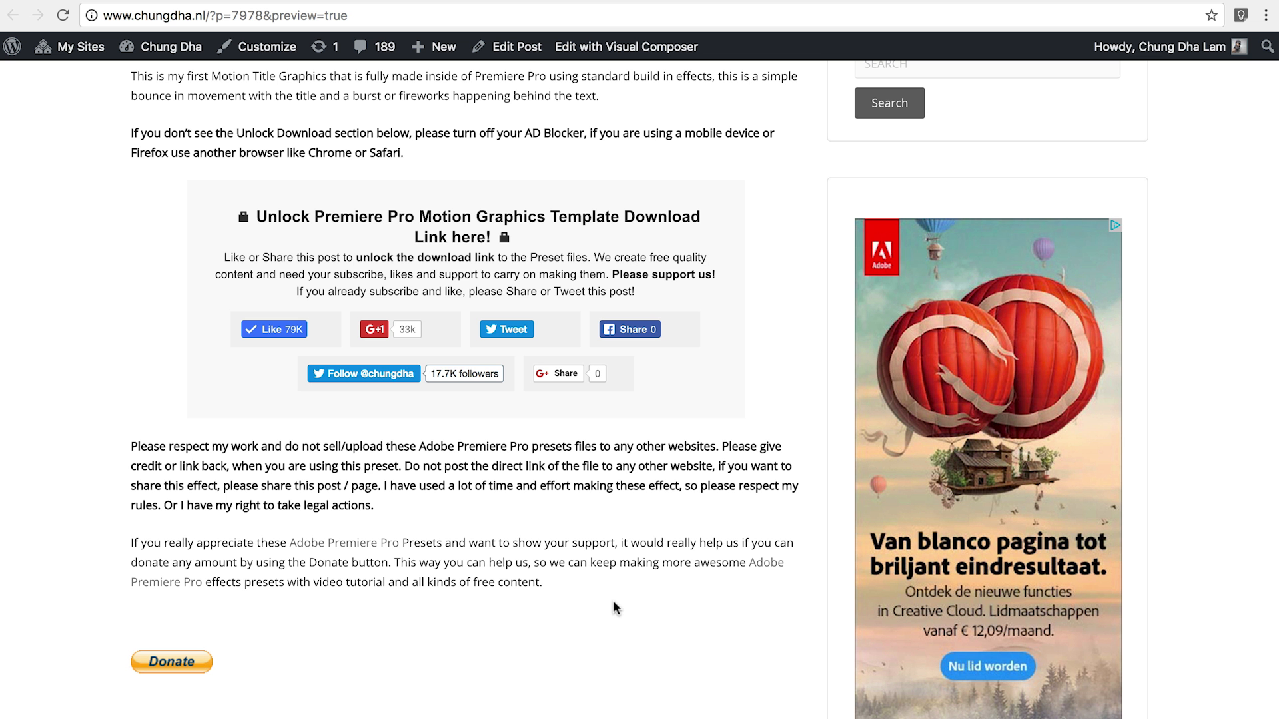
mouse_move(488, 390)
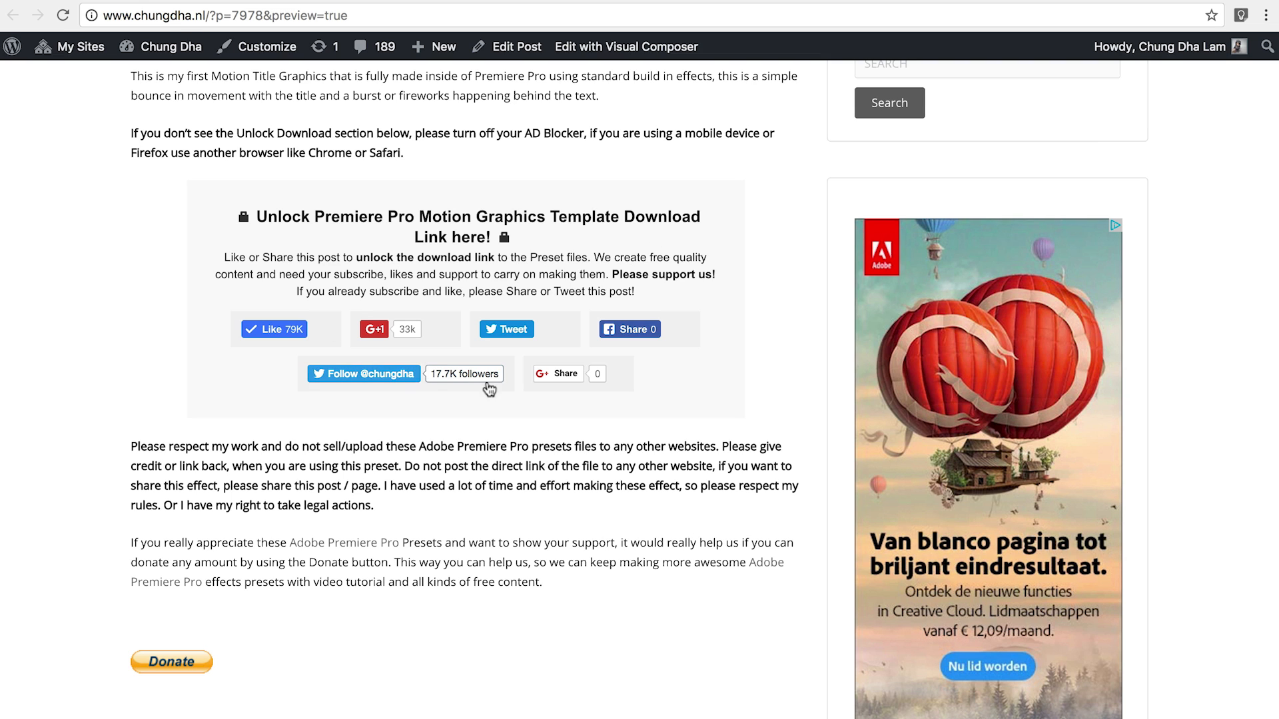
mouse_move(592, 375)
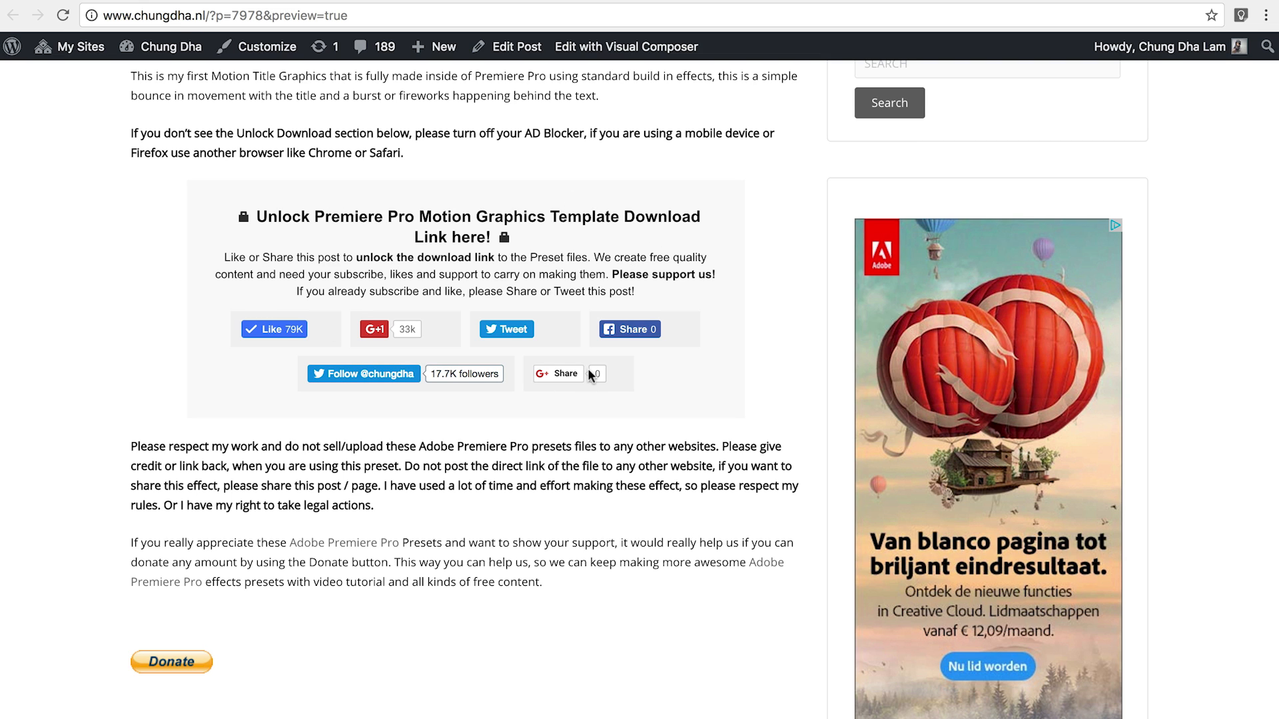
mouse_move(629, 329)
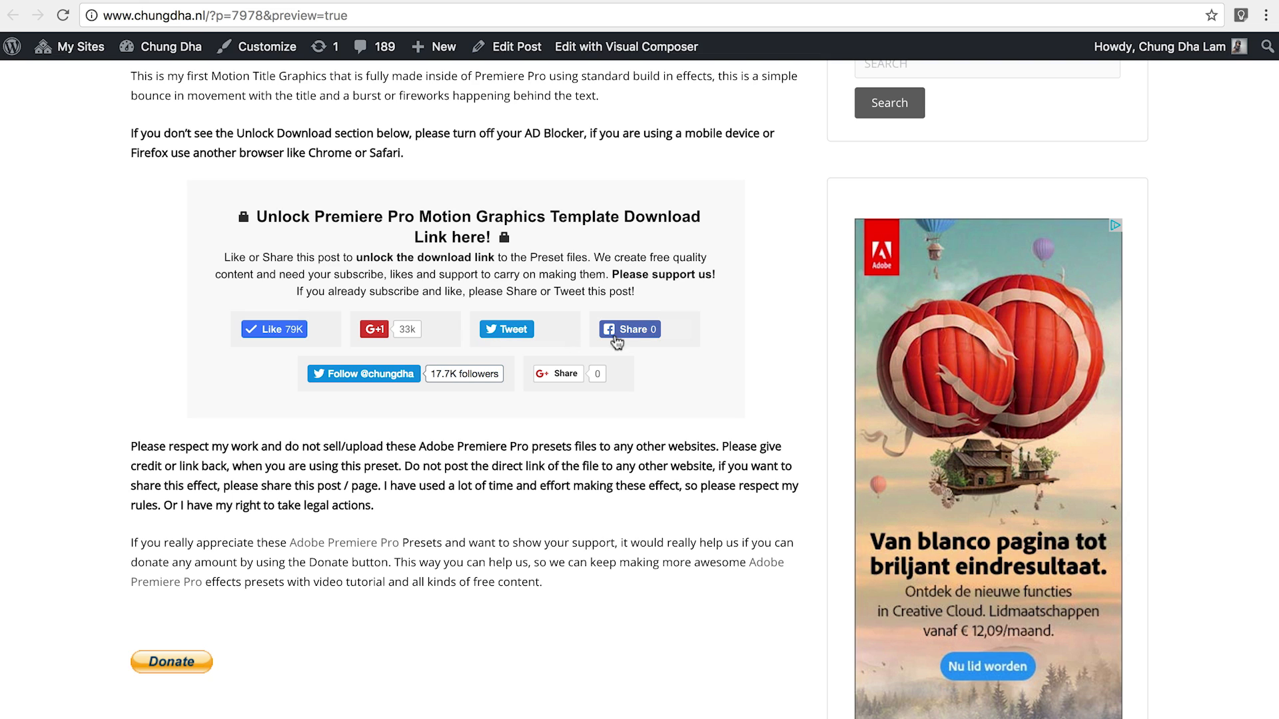
mouse_move(430, 354)
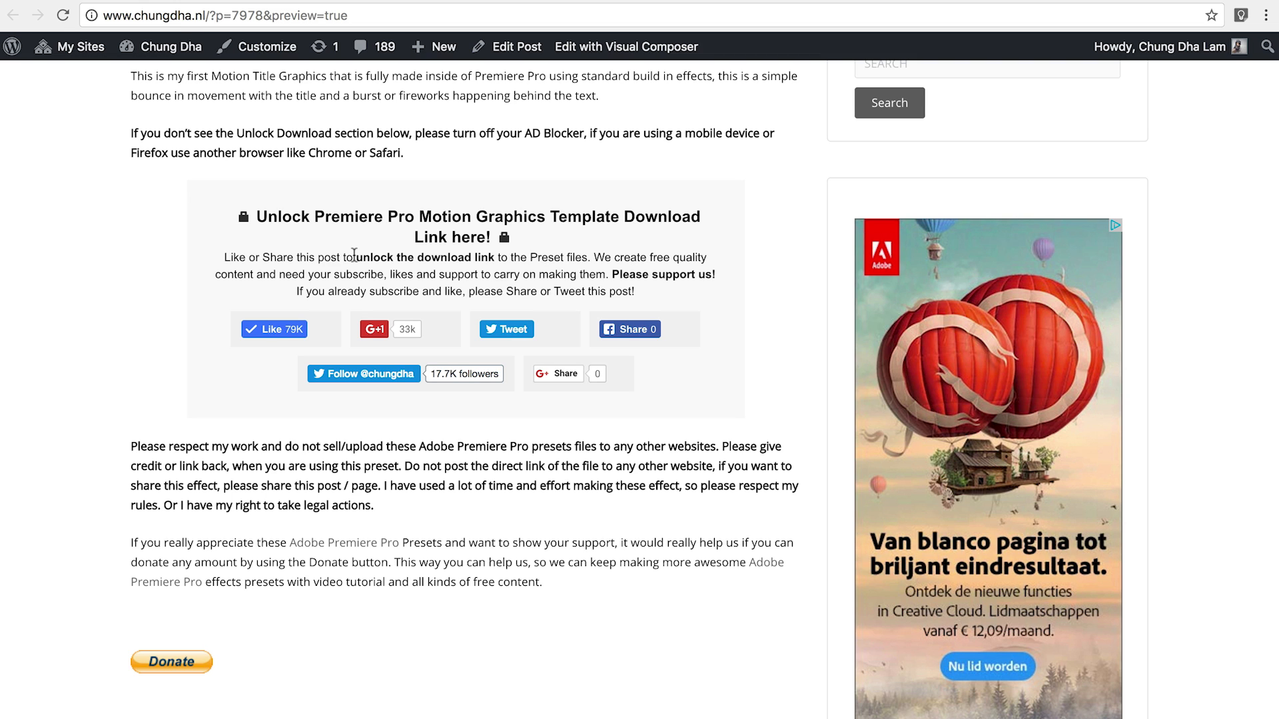
mouse_move(74, 479)
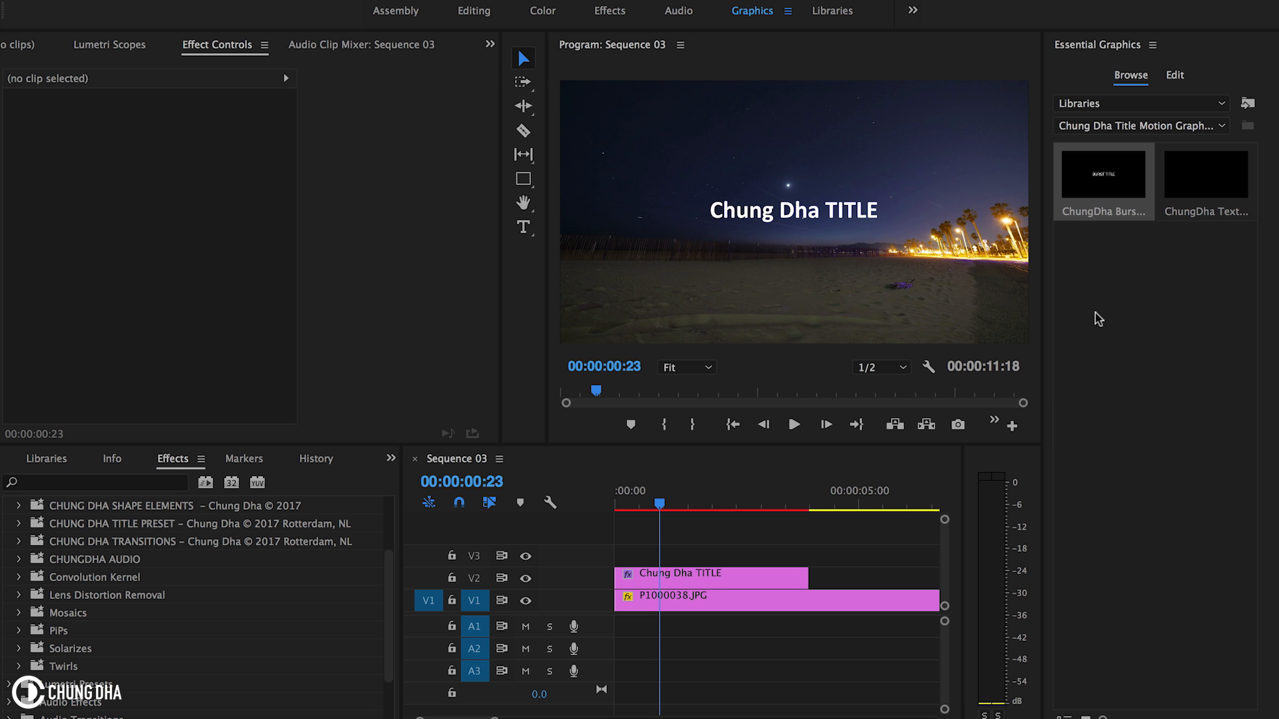
mouse_move(1152, 53)
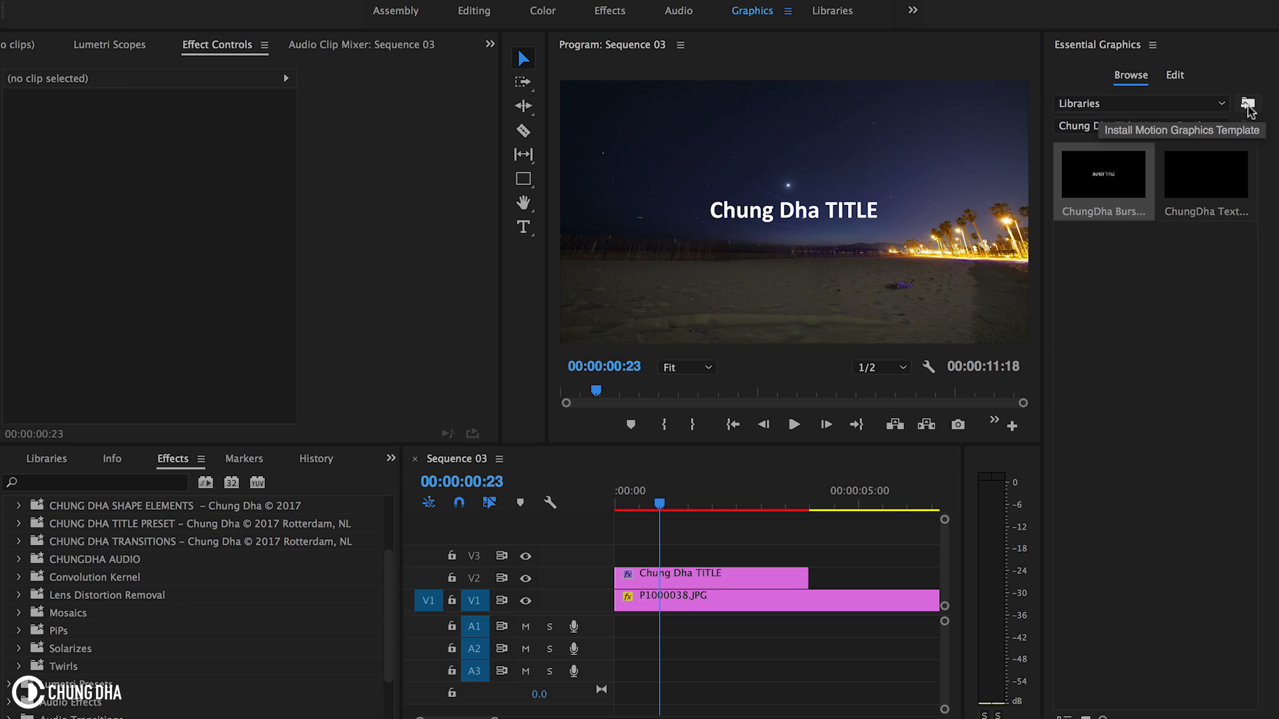
- Install ChungDha_Burst_Title.mogrt through Install Motion Graphics Template
left_click(1247, 103)
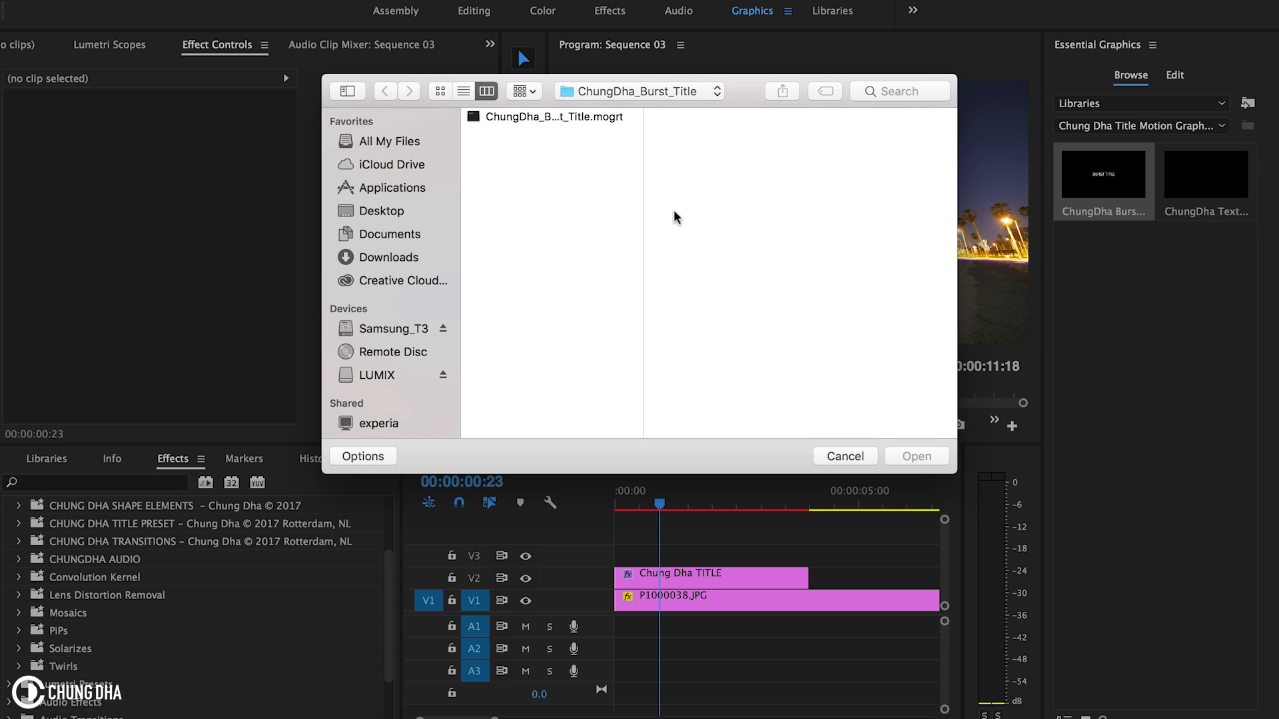
left_click(551, 118)
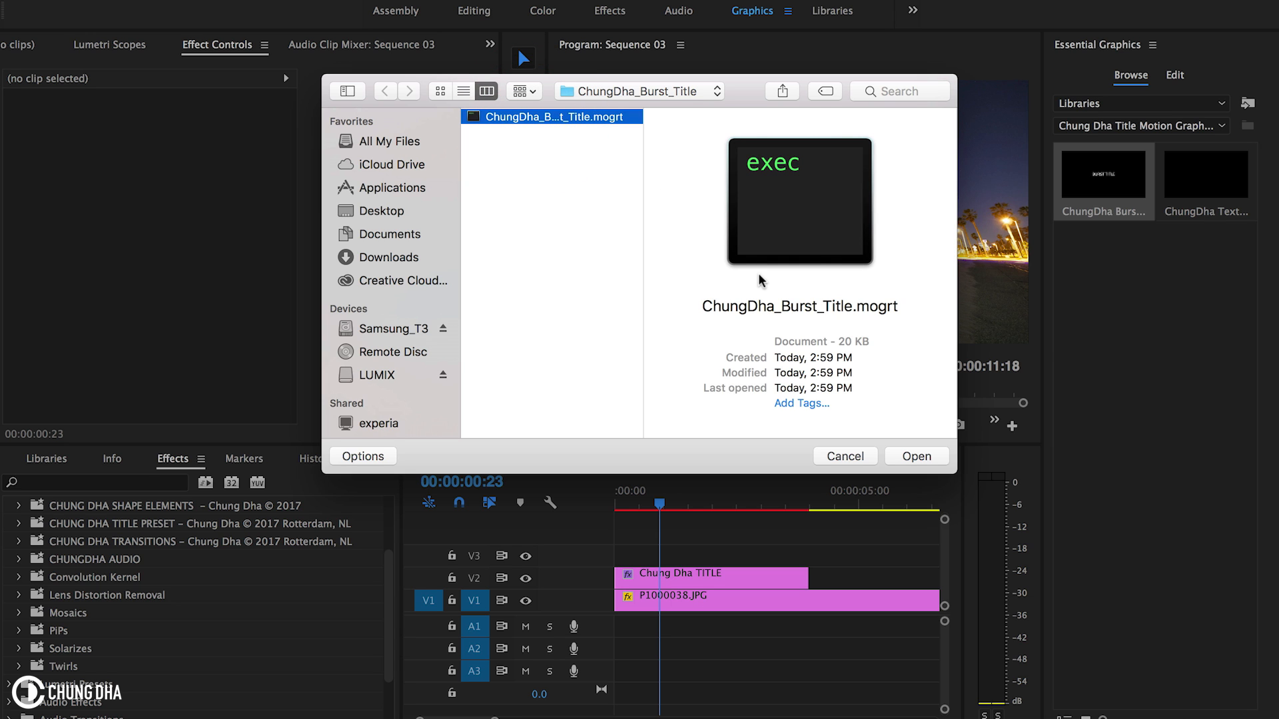
mouse_move(933, 460)
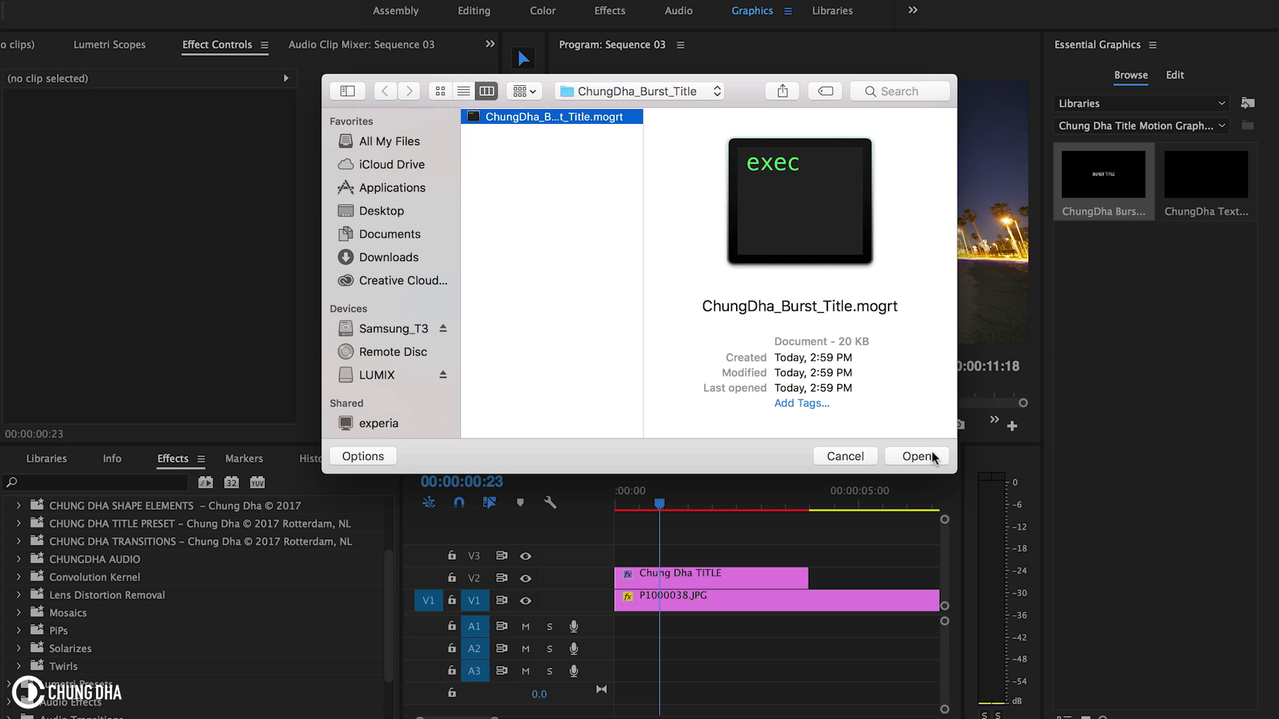
left_click(916, 456)
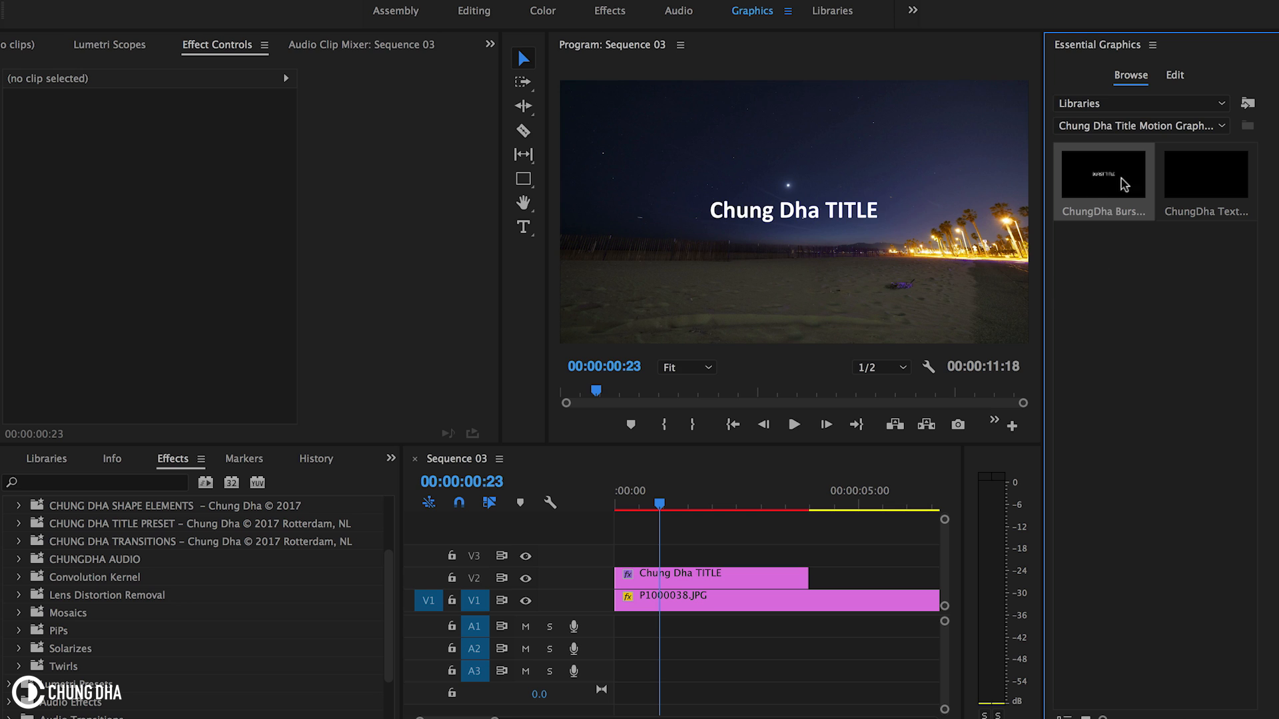
mouse_move(1136, 240)
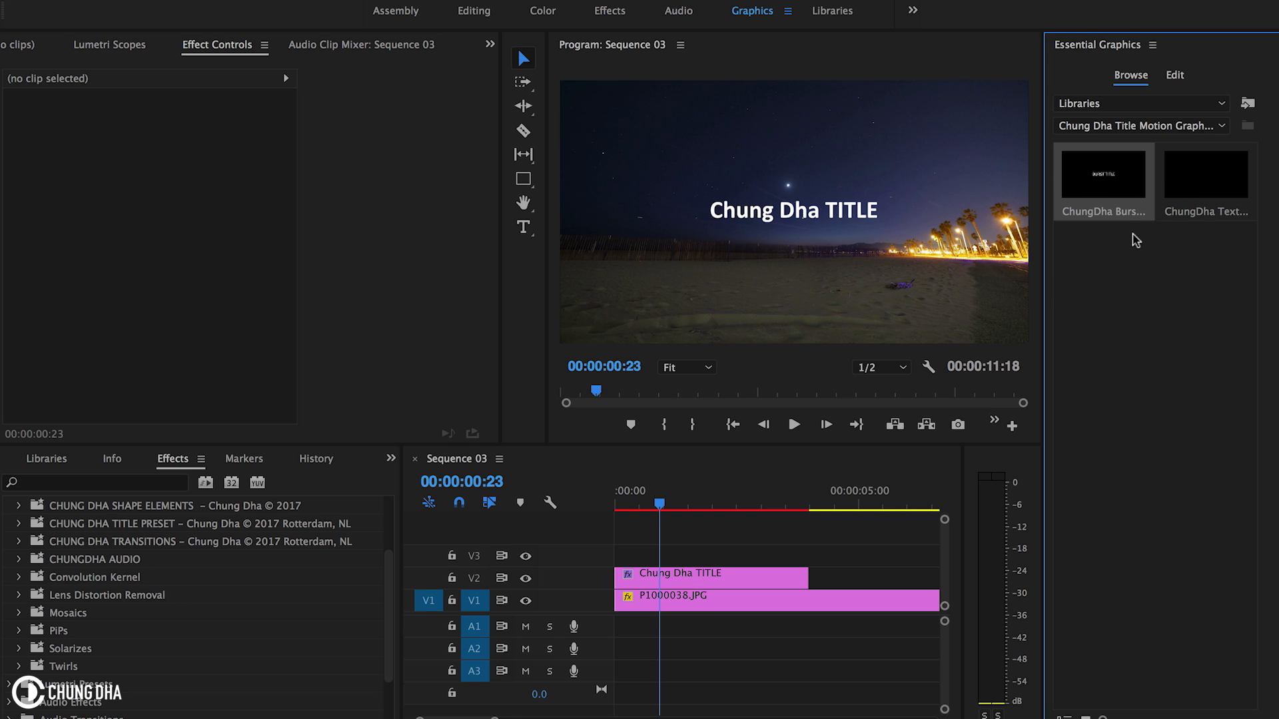
mouse_move(1103, 174)
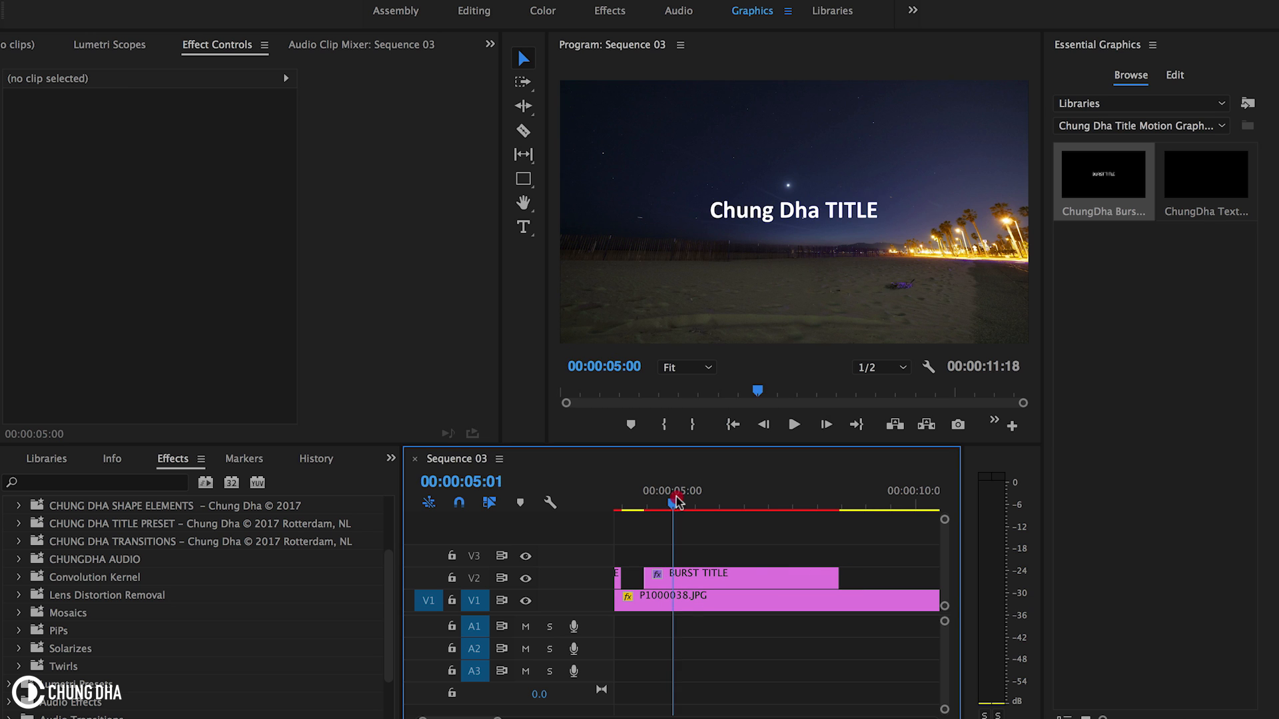
- Scrub the playhead to preview the BURST TITLE graphic over the beach photo
left_click_drag(677, 491, 638, 492)
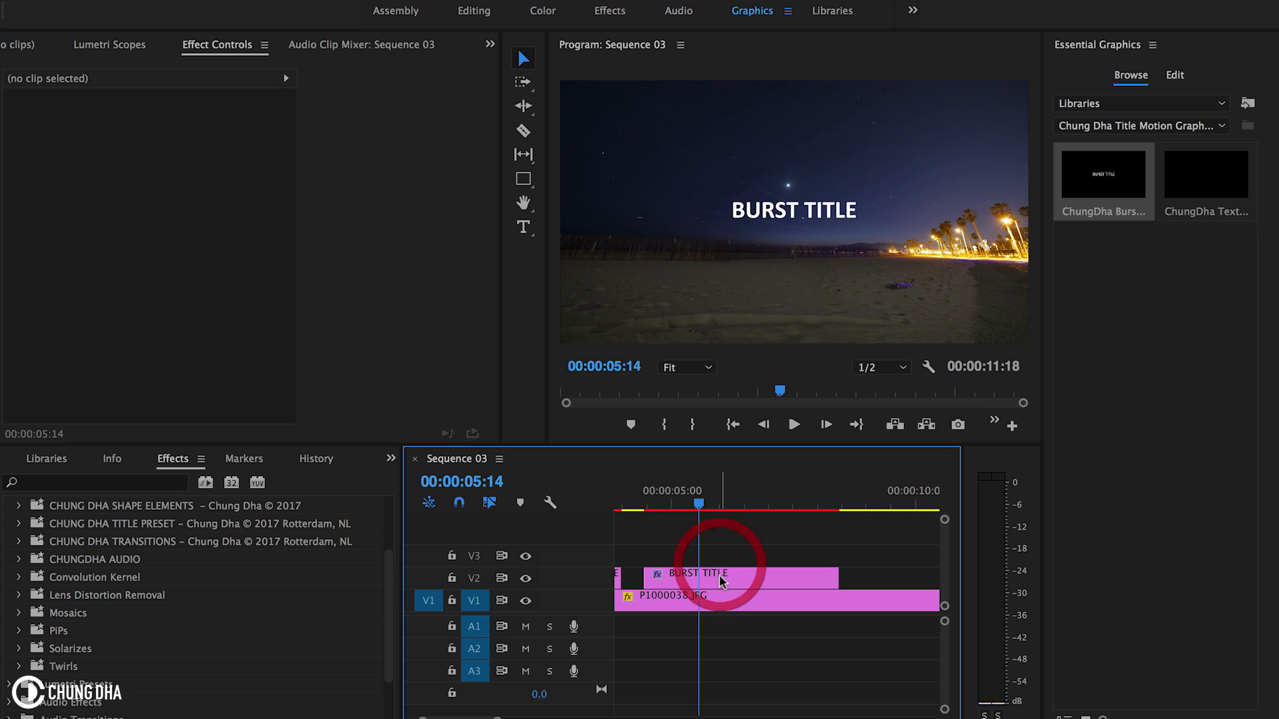
- Set the BURST TITLE text layer's fill to cyan in the Color Picker
left_click(710, 572)
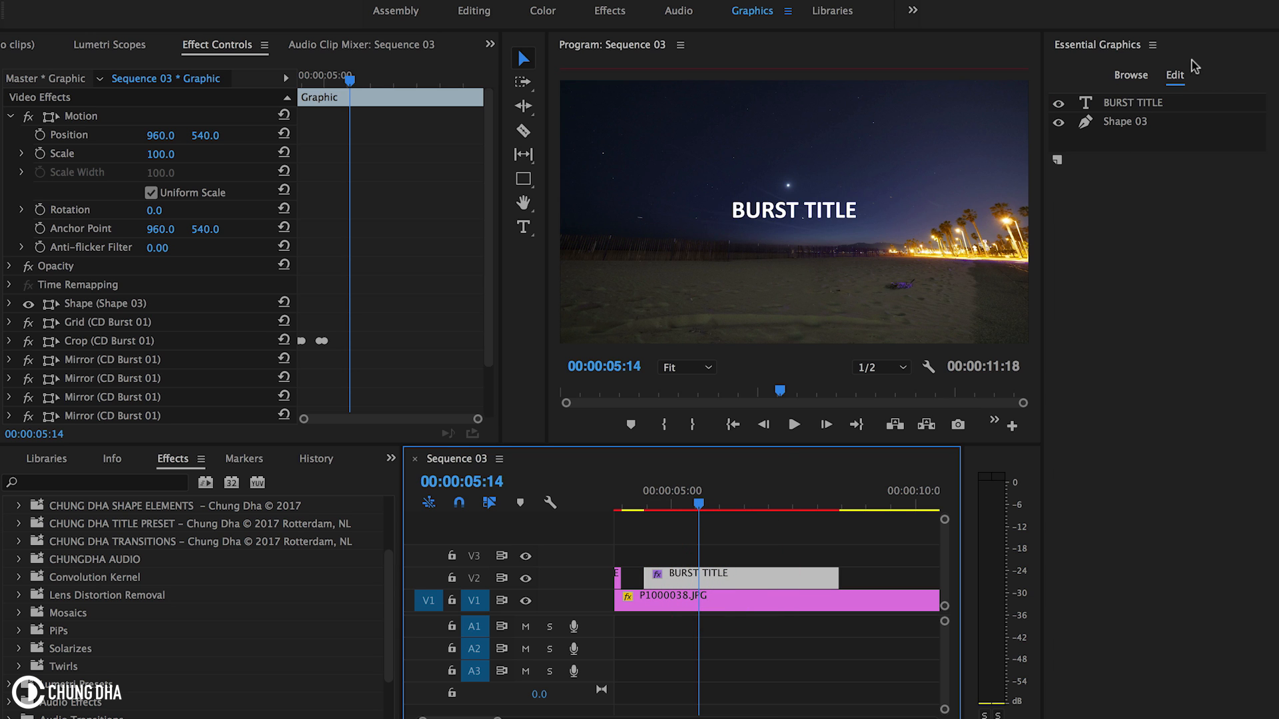
left_click(1133, 102)
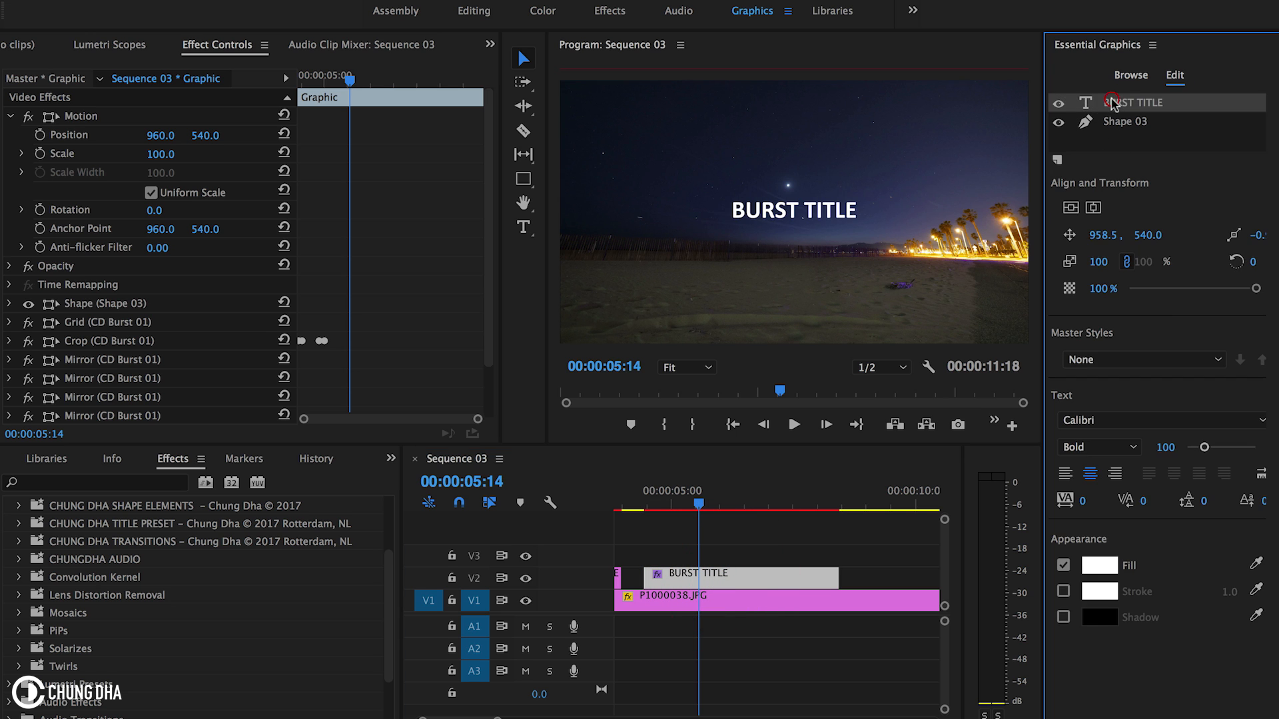
left_click(1133, 103)
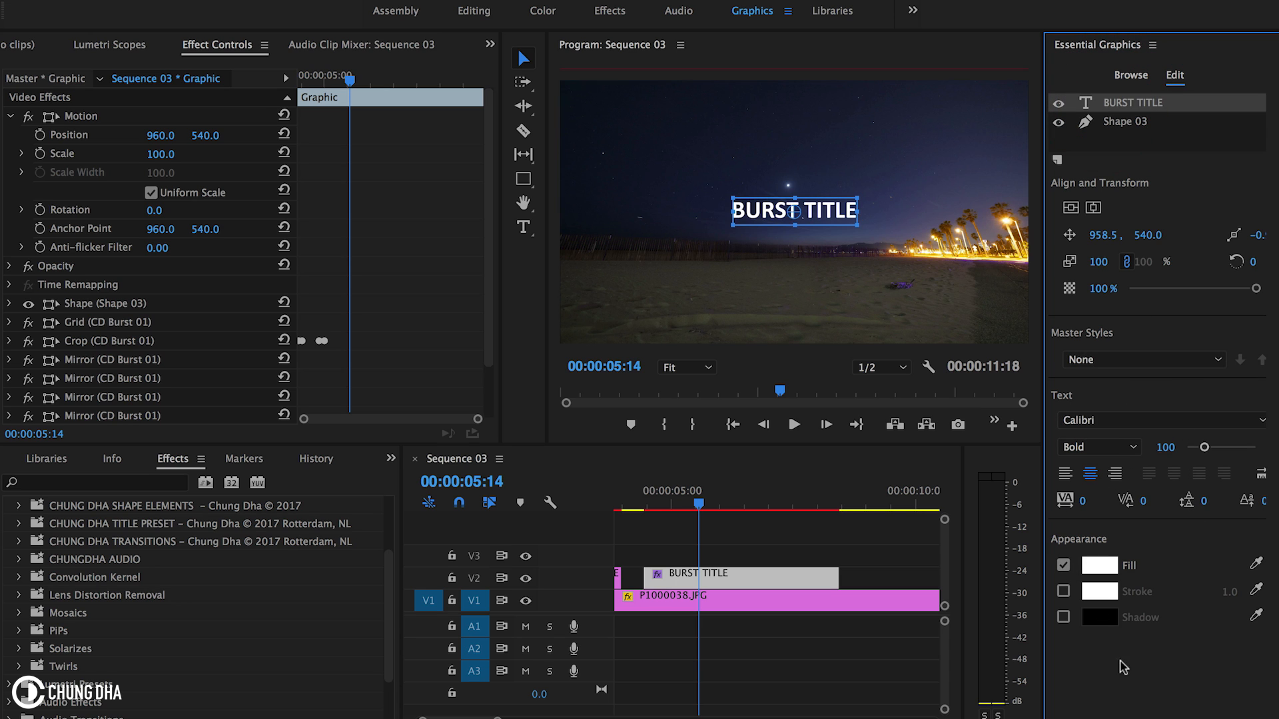
left_click(1098, 565)
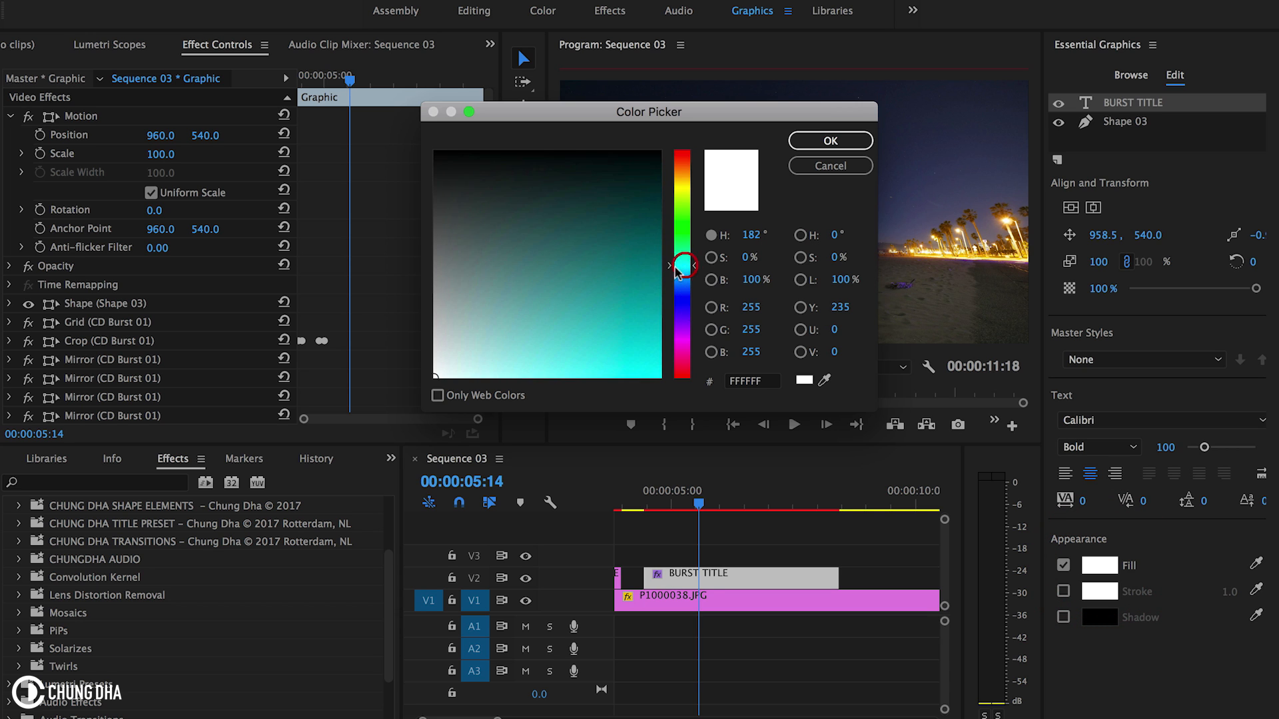
left_click(830, 140)
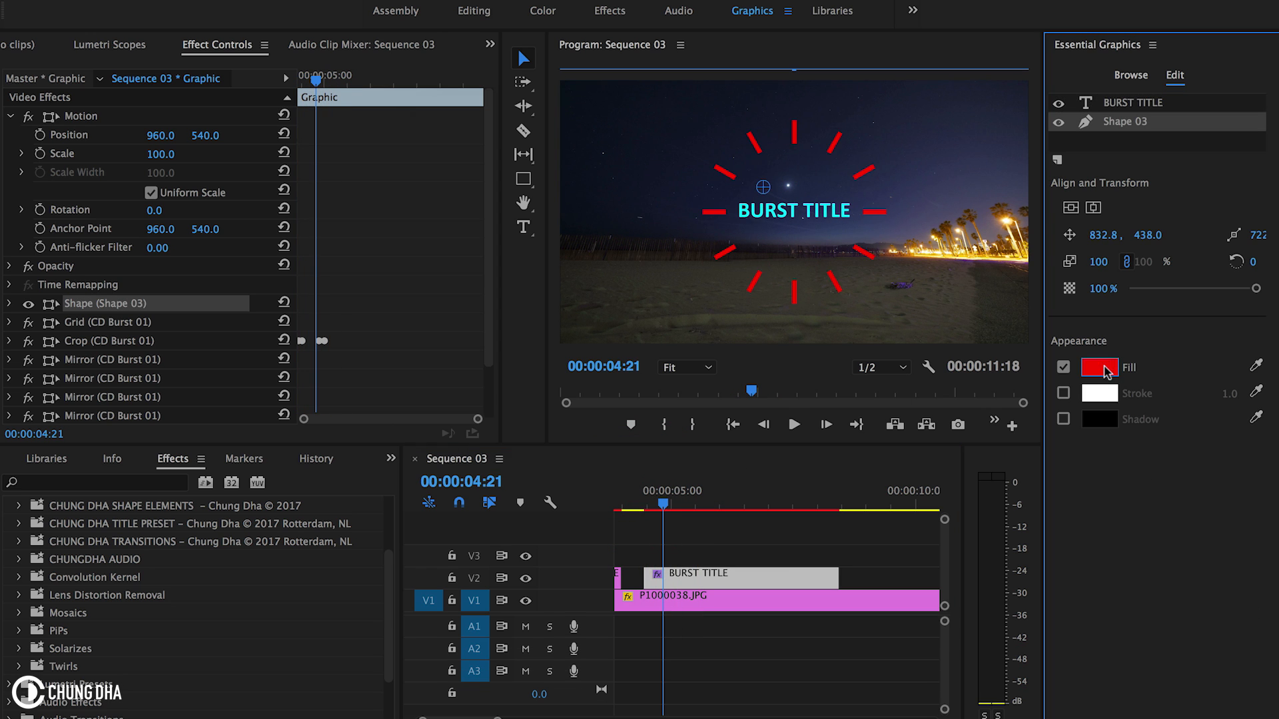
- Set the Shape 03 burst fill to blue and preview the animation
left_click(1099, 367)
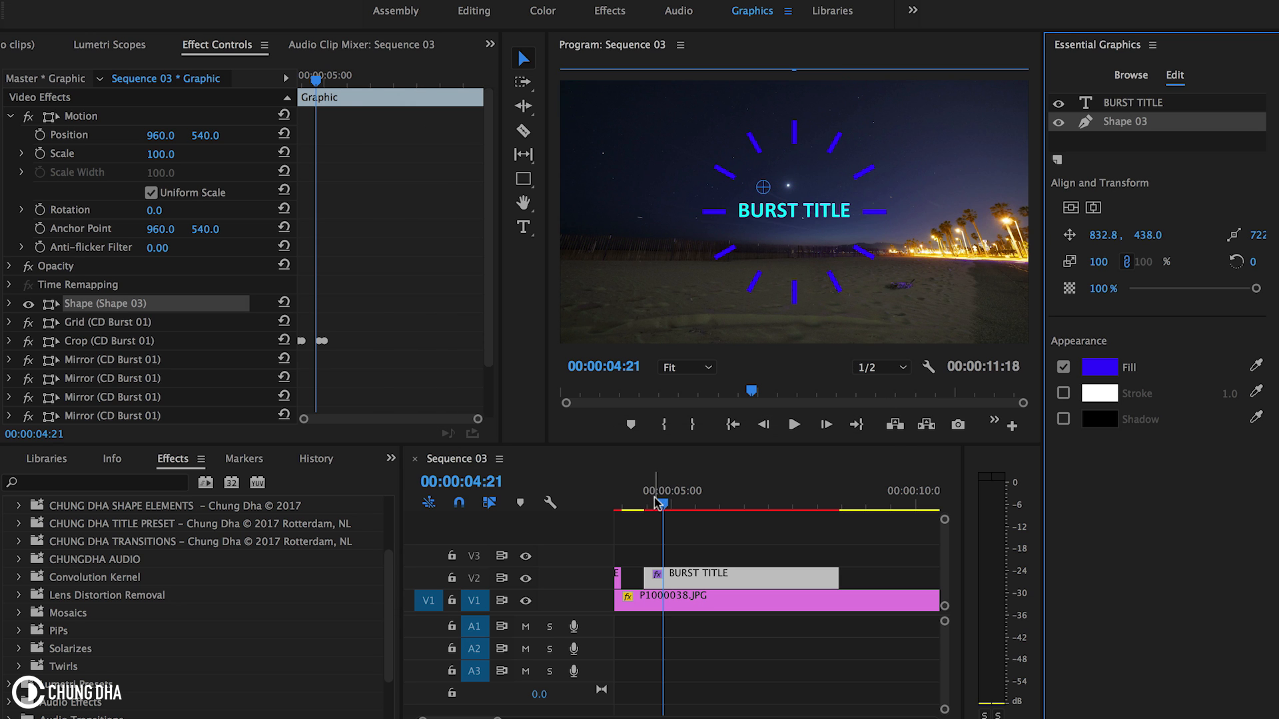
left_click_drag(659, 504, 687, 503)
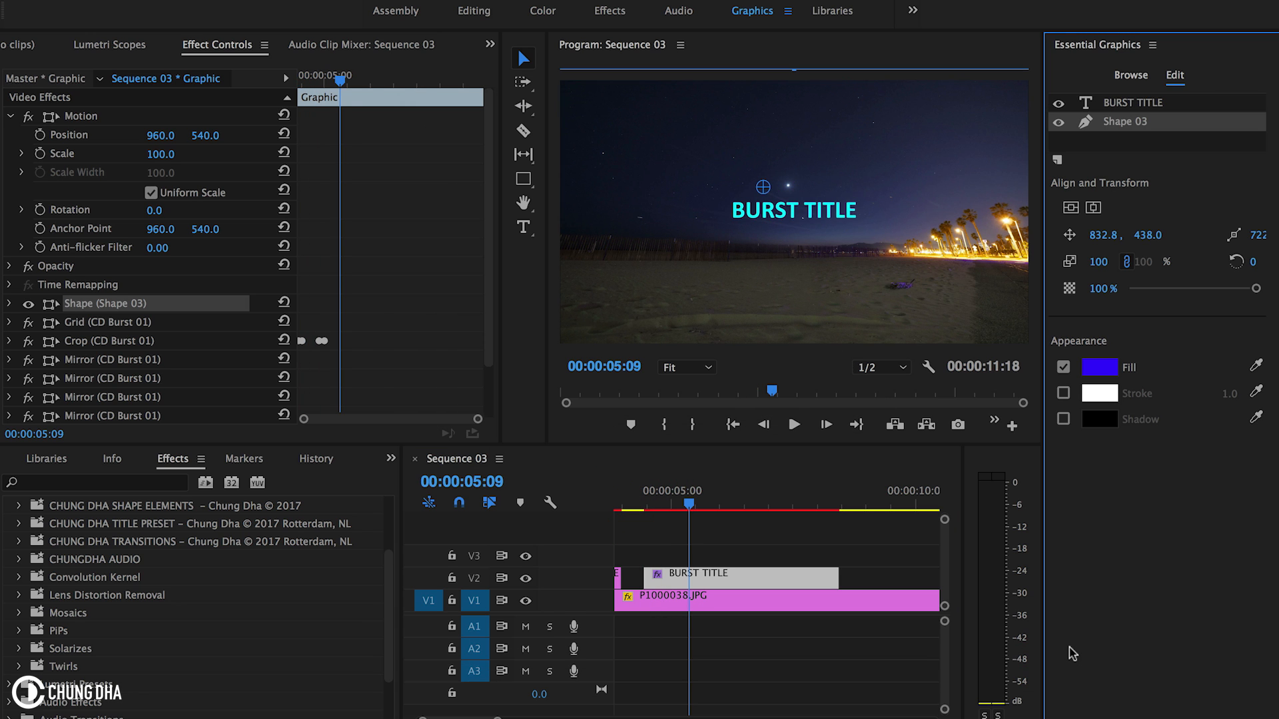